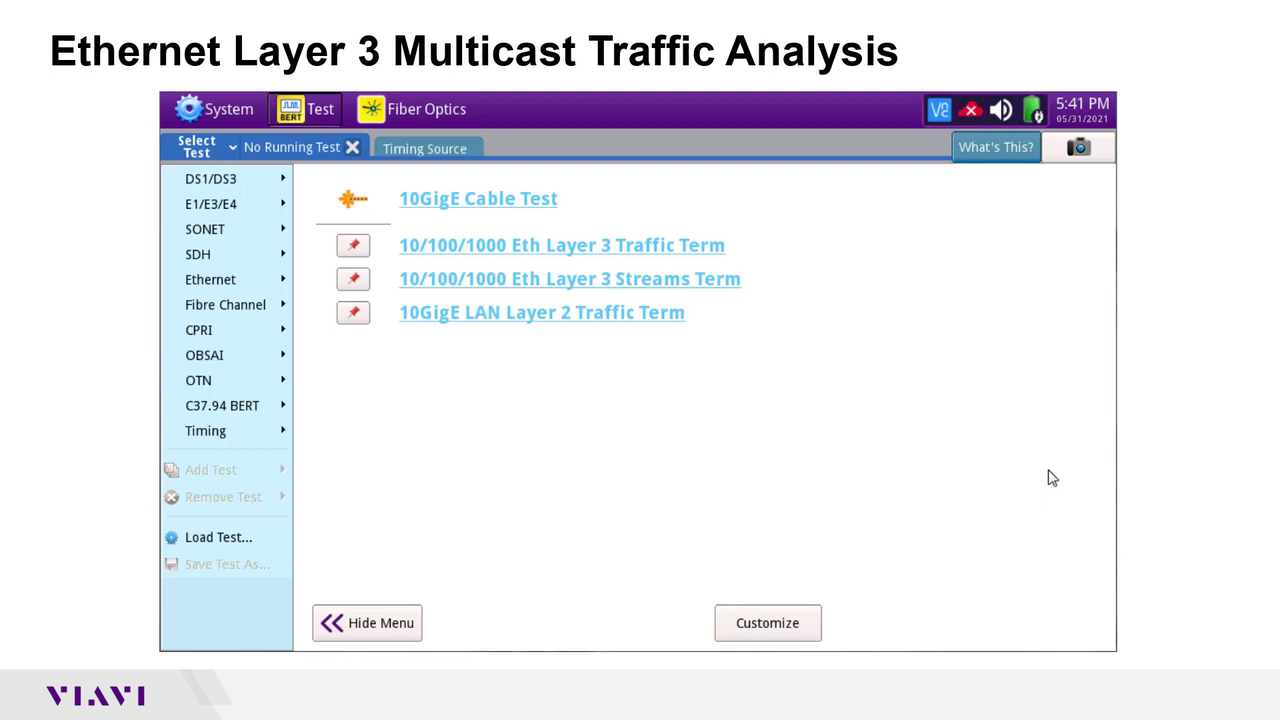
Launch the Ethernet 10/100/1000 Layer 3 Traffic Terminate test on port 1
{"action": "left_click", "coordinate": [210, 280]}
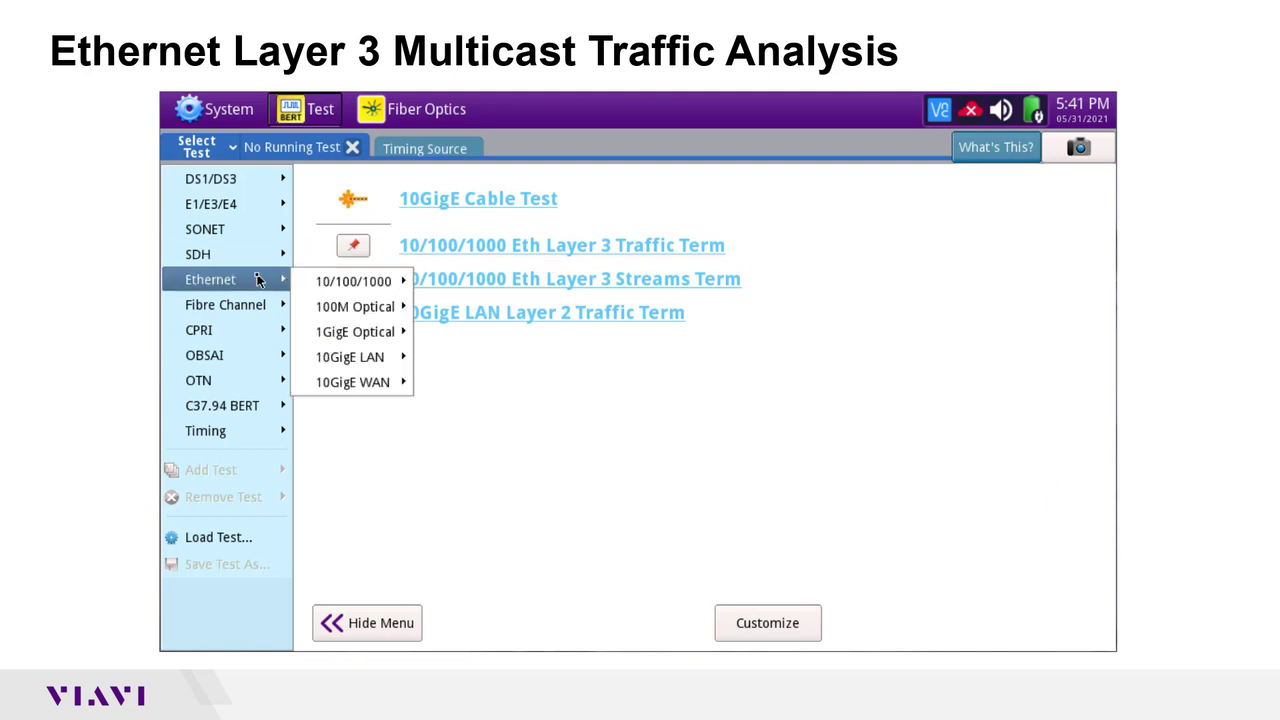
{"action": "left_click", "coordinate": [352, 280]}
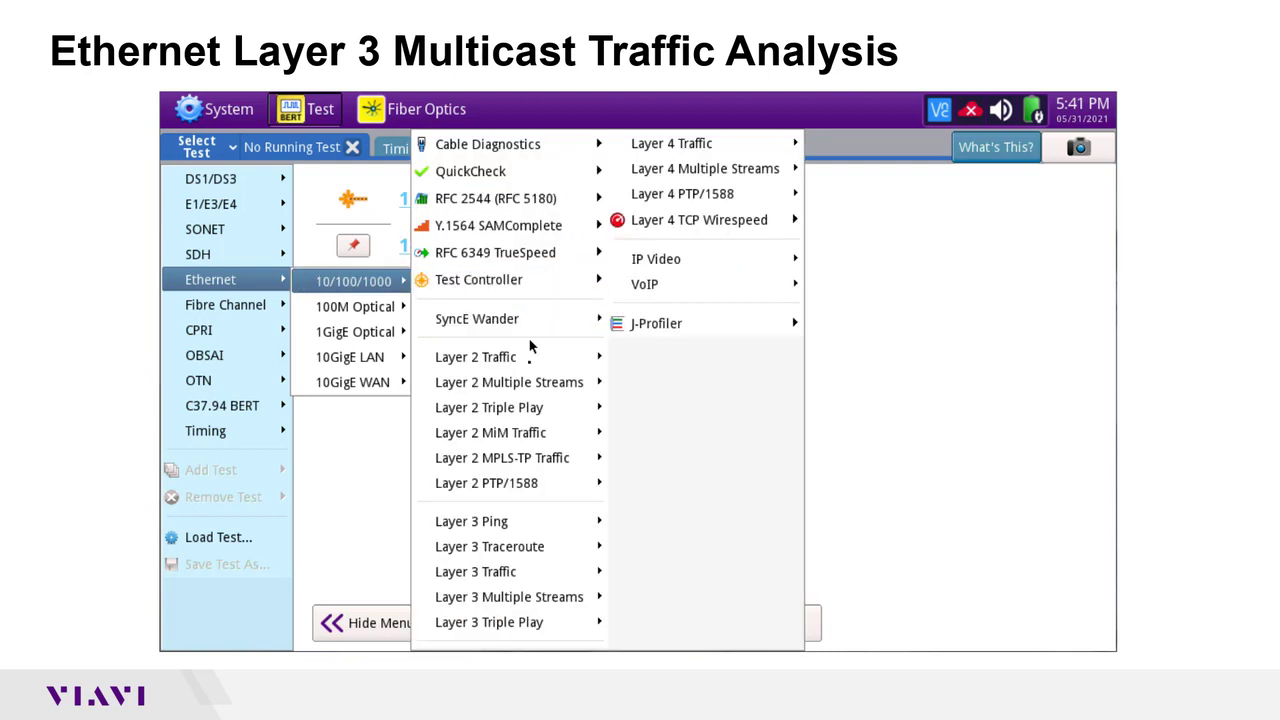
{"action": "left_click", "coordinate": [476, 572]}
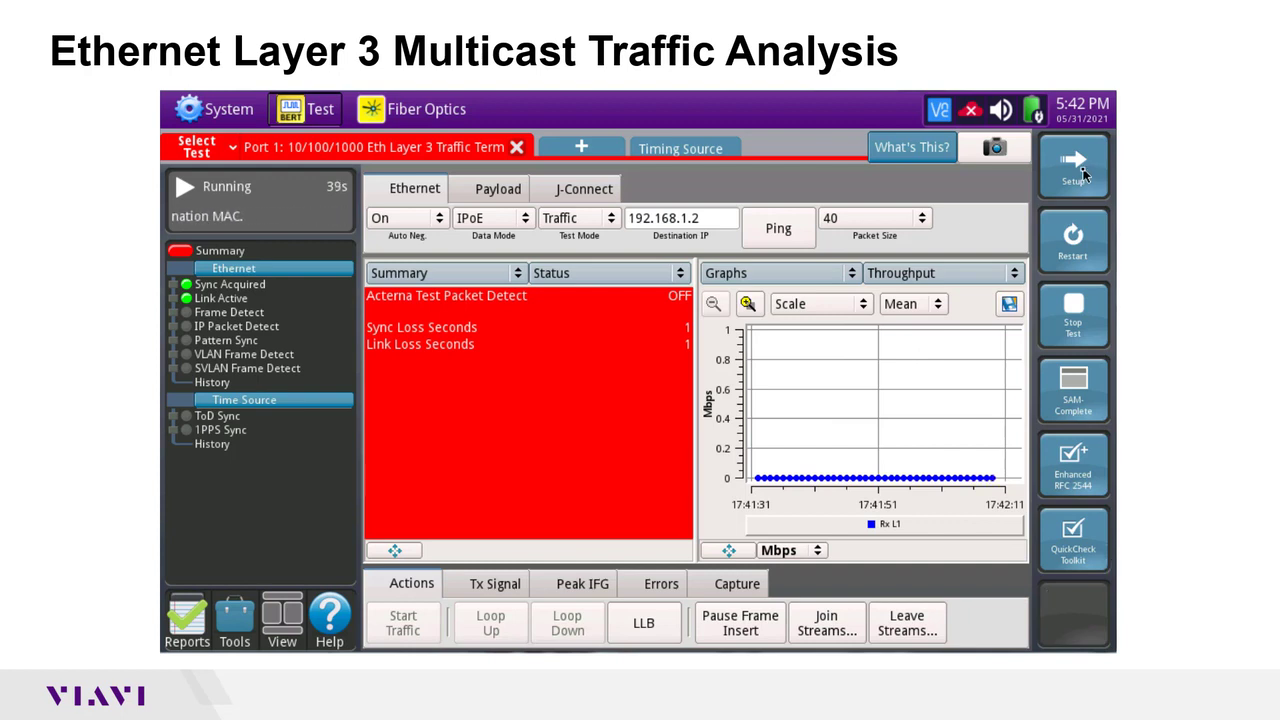
In IP setup, enter source IP 100.0.0.1 and default gateway 100.0.0.200
{"action": "left_click", "coordinate": [1072, 164]}
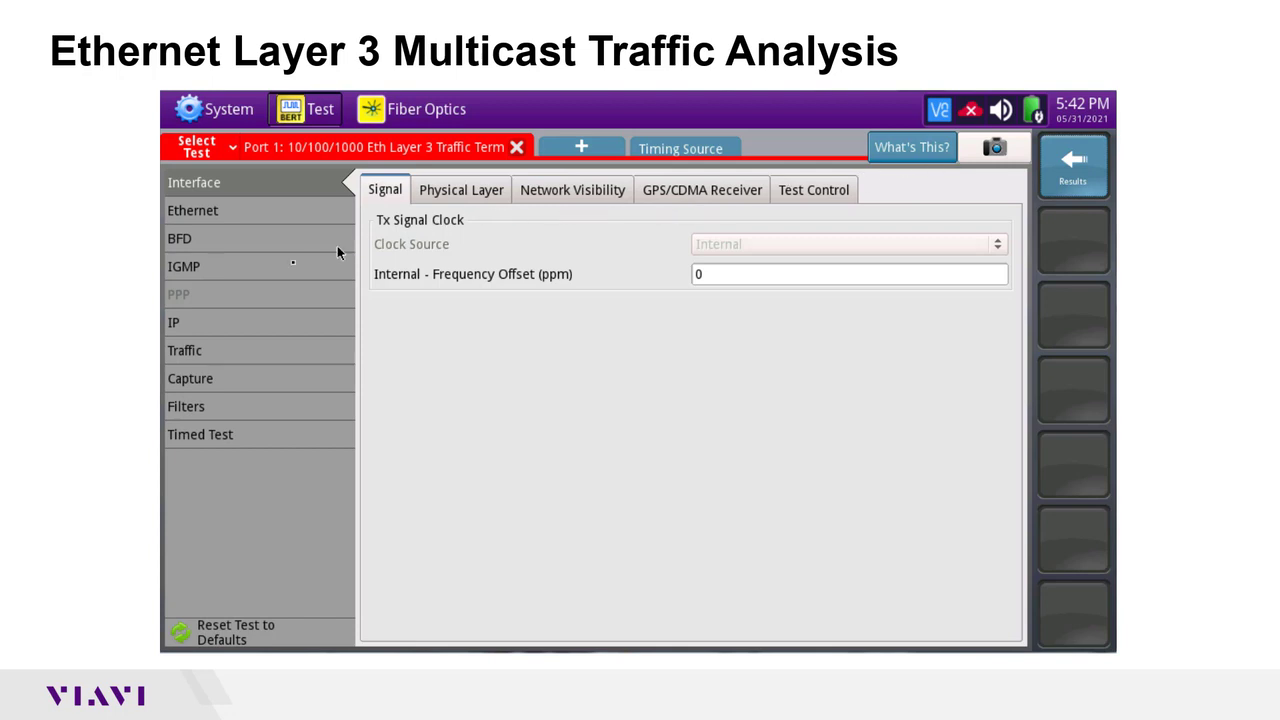
{"action": "left_click", "coordinate": [172, 322]}
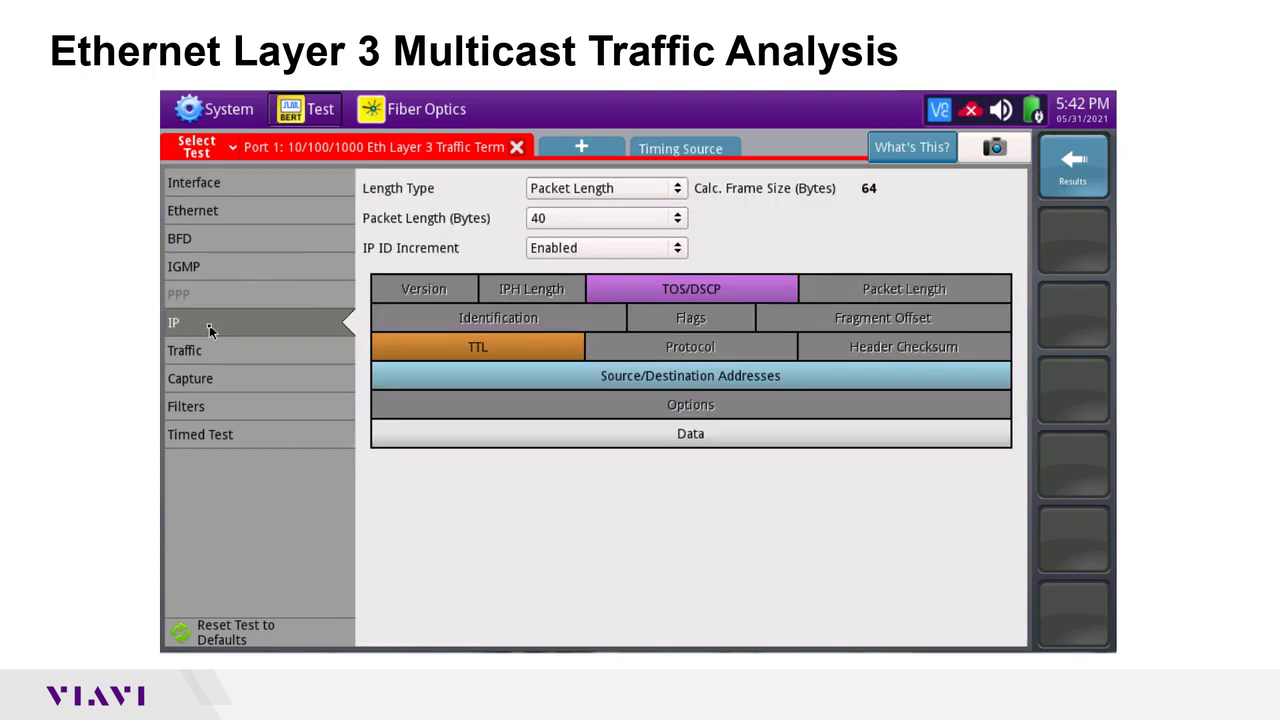
{"action": "left_click", "coordinate": [690, 376]}
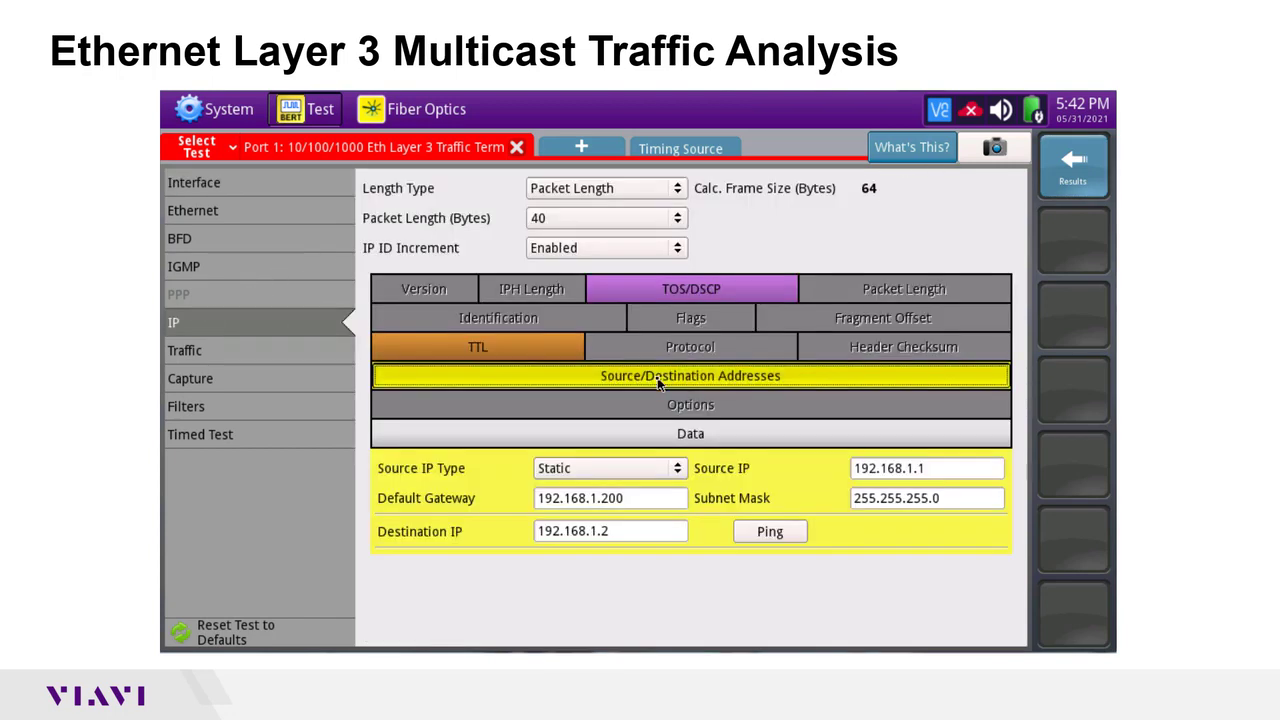
{"action": "left_click", "coordinate": [924, 468]}
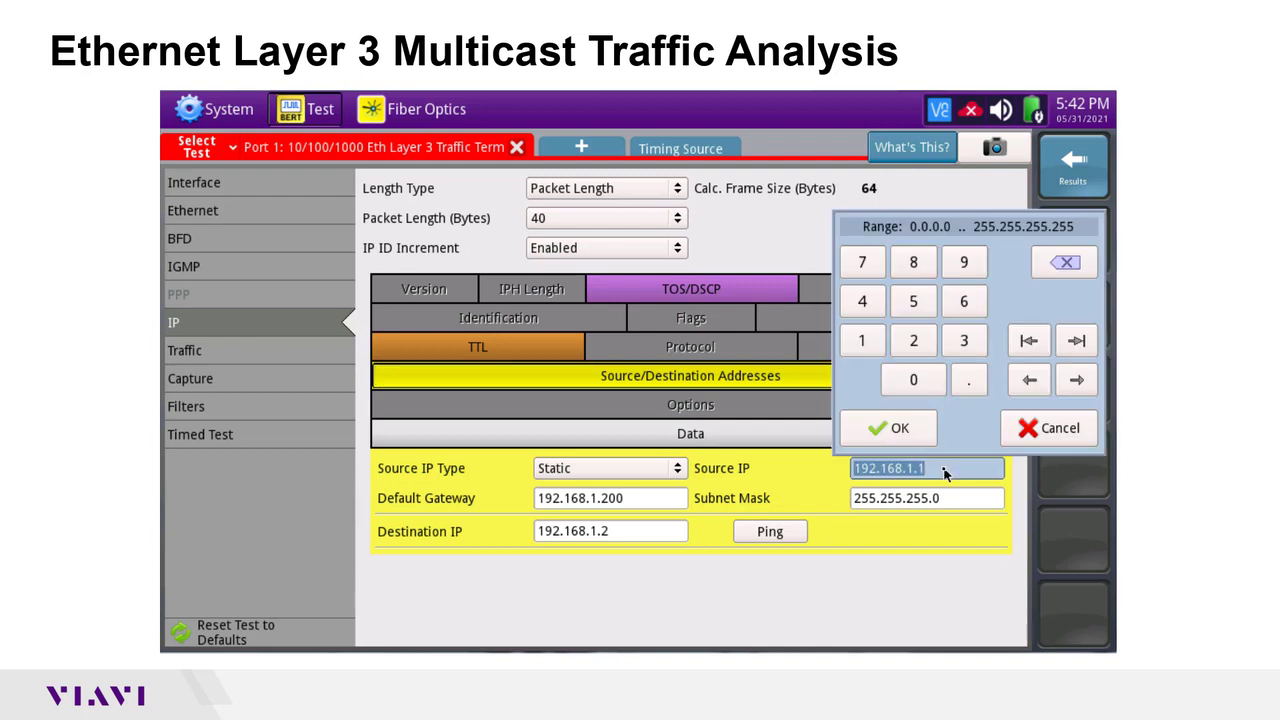
{"action": "type", "text": "100.0."}
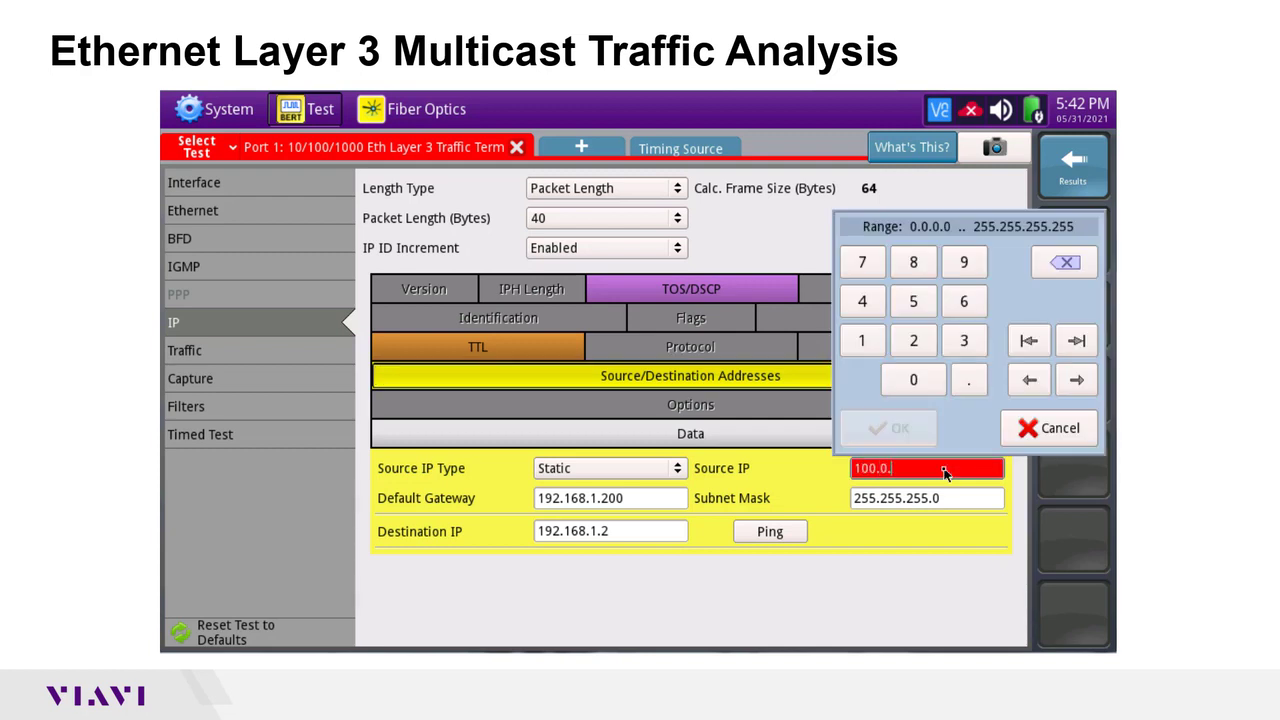
{"action": "left_click", "coordinate": [888, 428]}
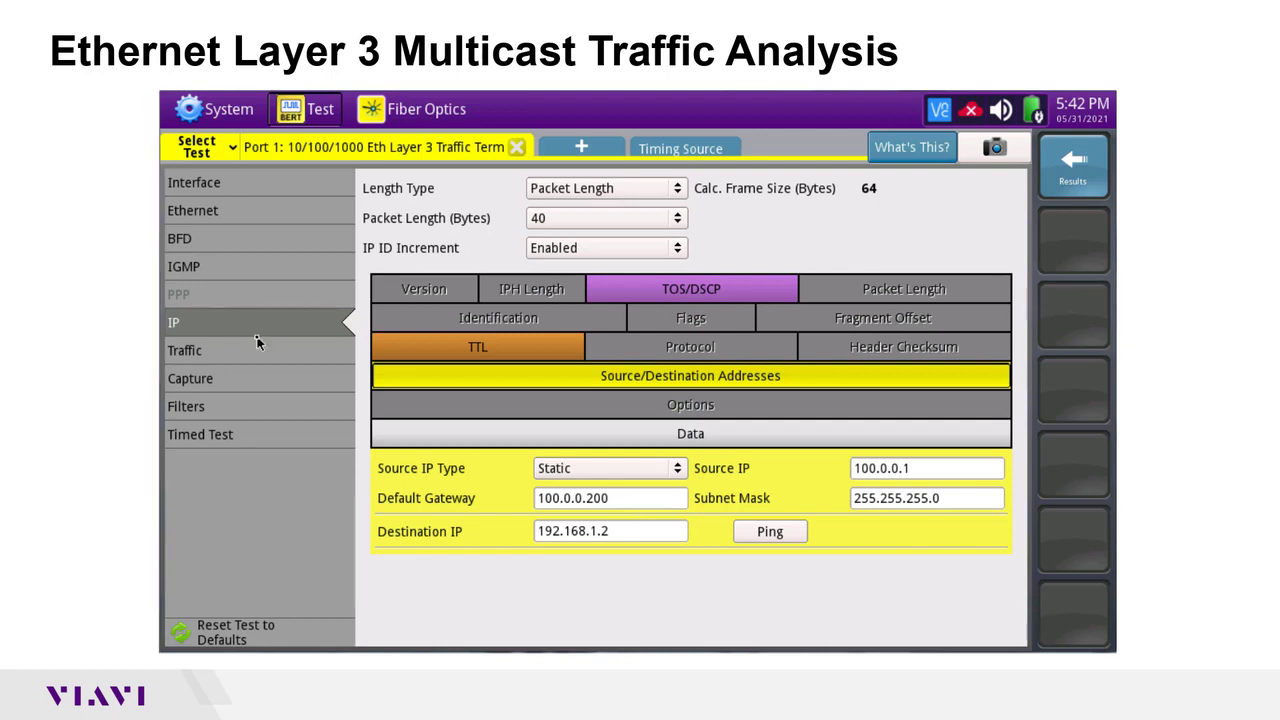
{"action": "mouse_move", "coordinate": [180, 256]}
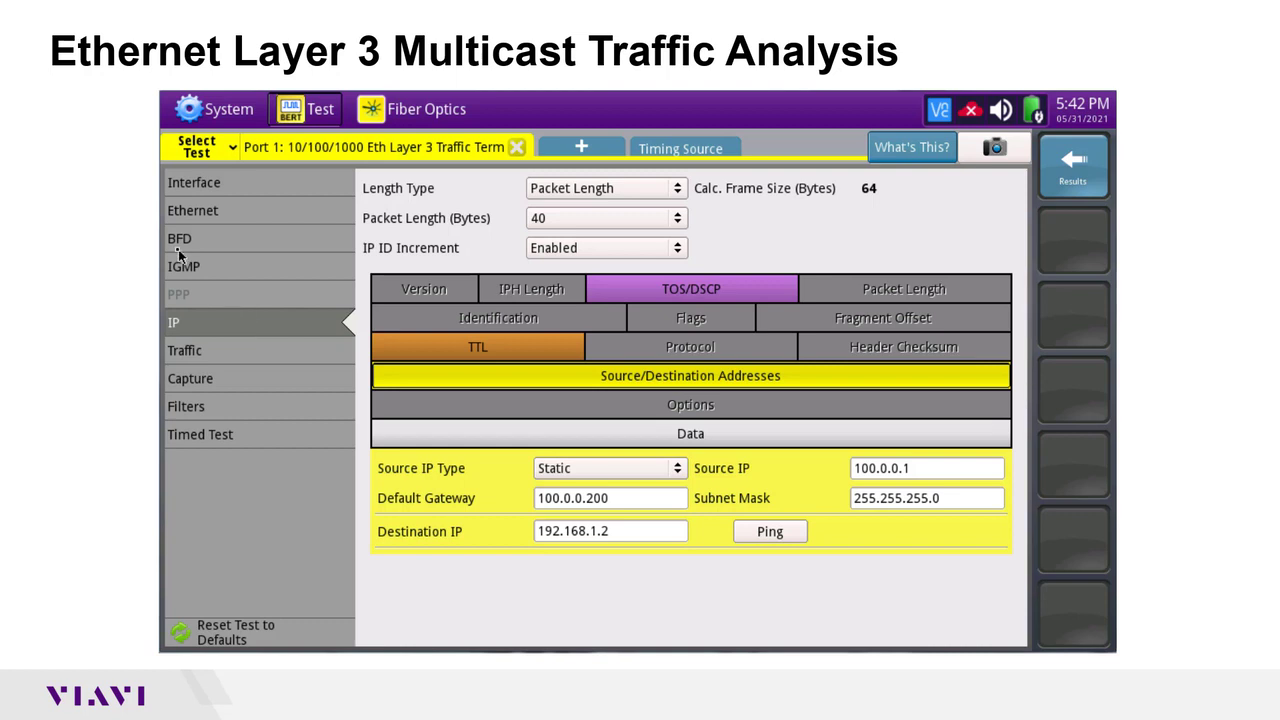
Return from setup to the running test's results view
{"action": "left_click", "coordinate": [184, 266]}
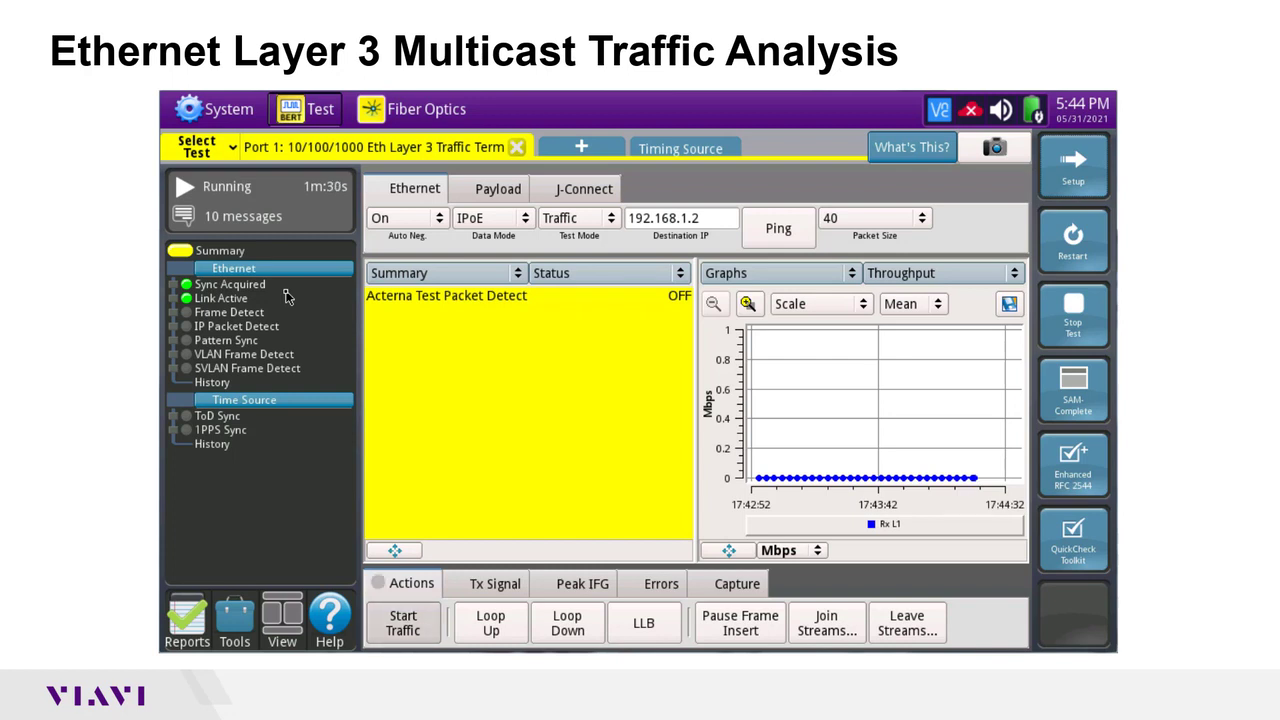
{"action": "mouse_move", "coordinate": [614, 452]}
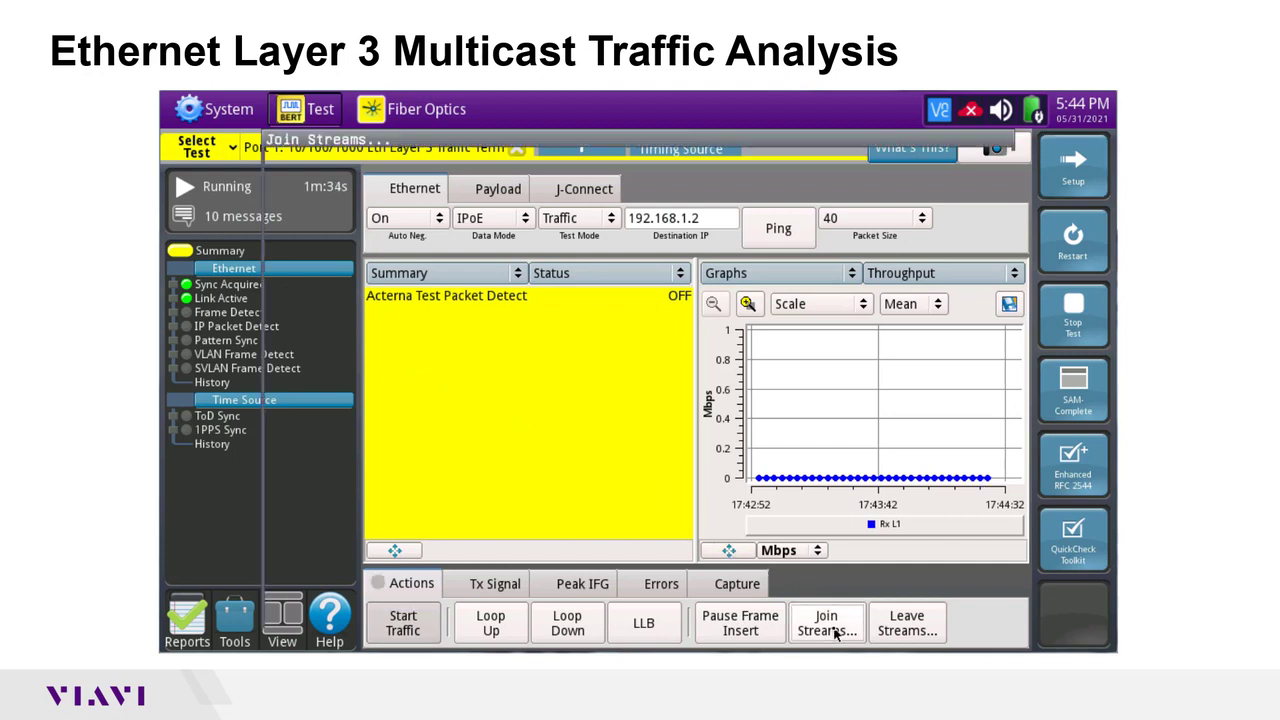
Join multicast group 224.0.0.1 from the Address Book via Join Streams
{"action": "left_click", "coordinate": [826, 622]}
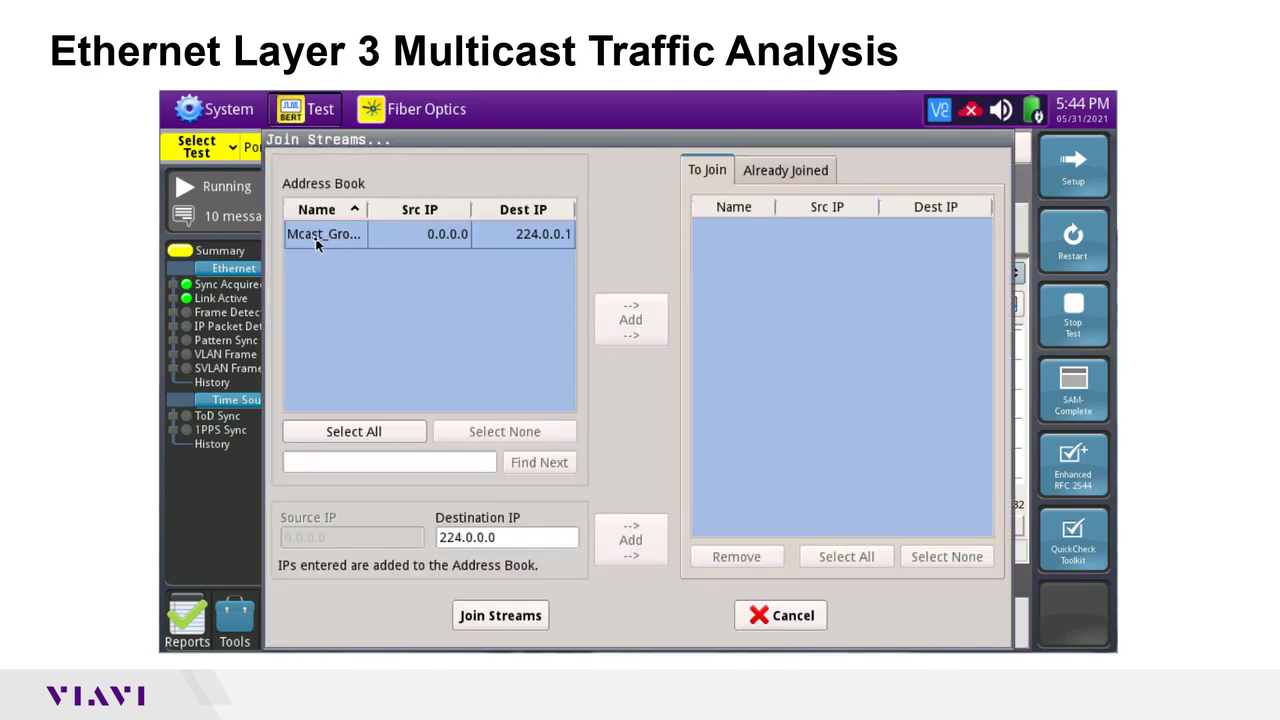
{"action": "left_click", "coordinate": [632, 320]}
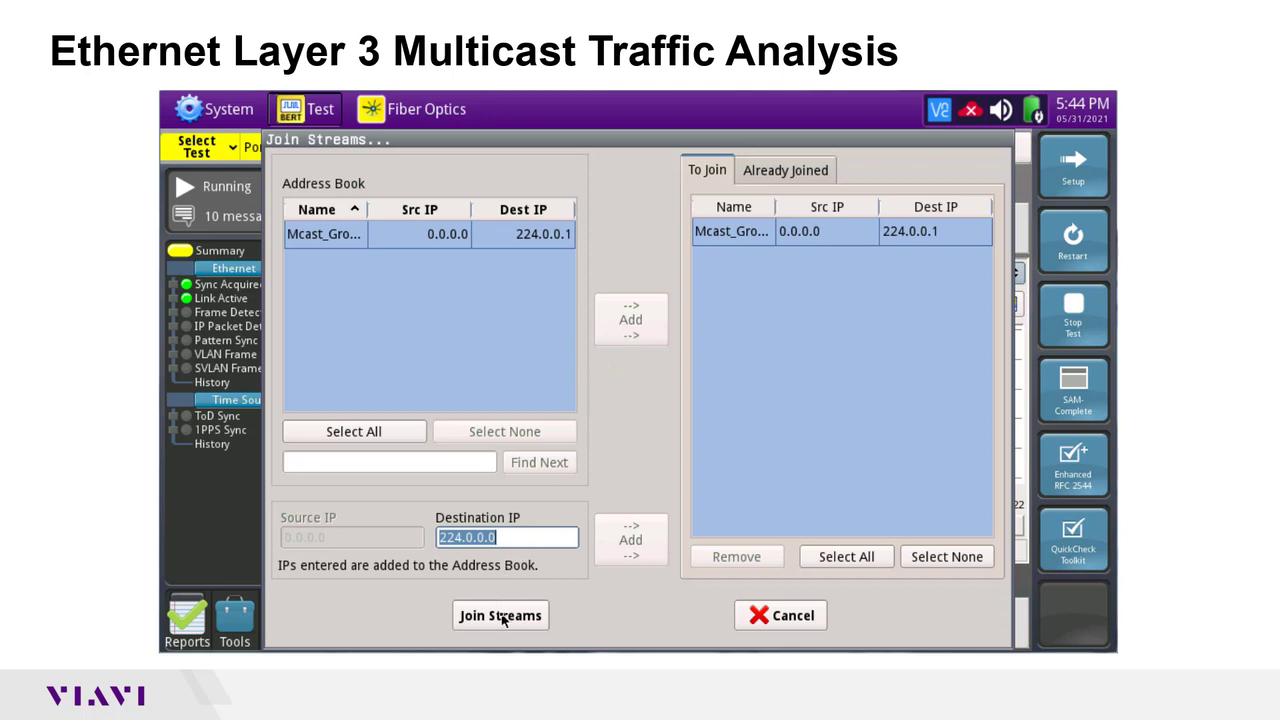
{"action": "left_click", "coordinate": [500, 616]}
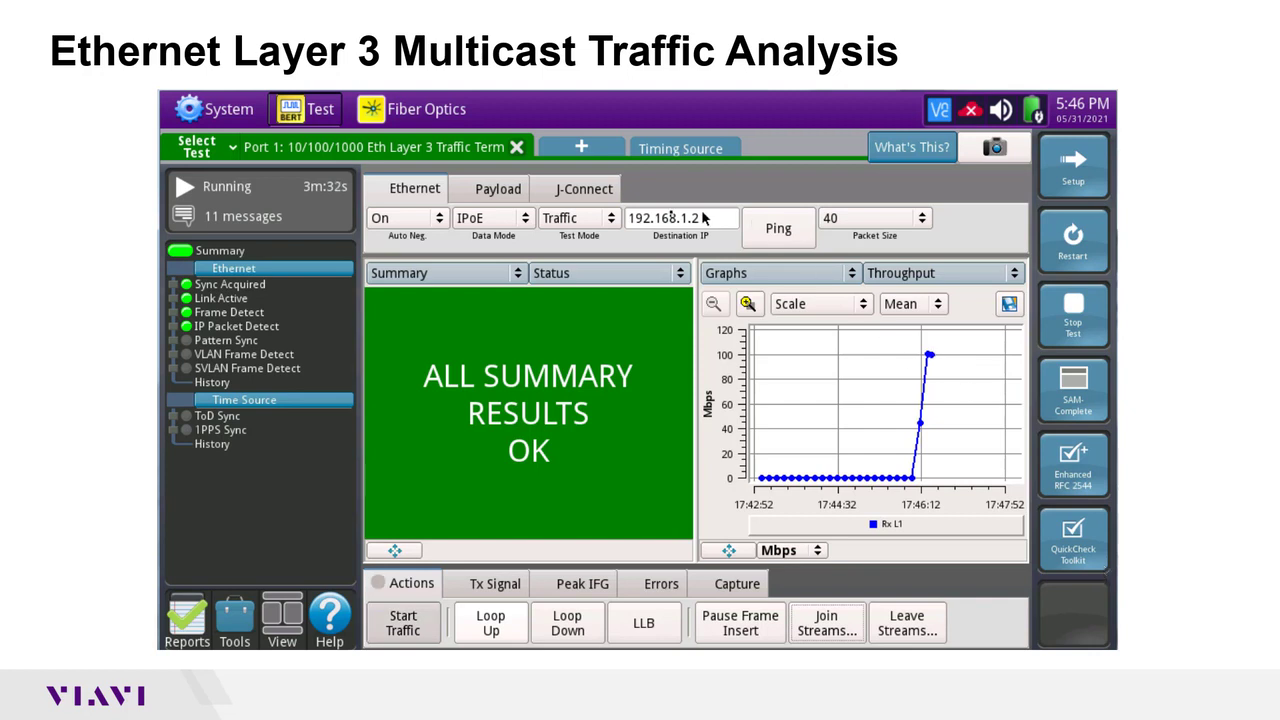
Show SLA / KPI results with receive rate, frame loss and packet jitter
{"action": "left_click", "coordinate": [610, 272]}
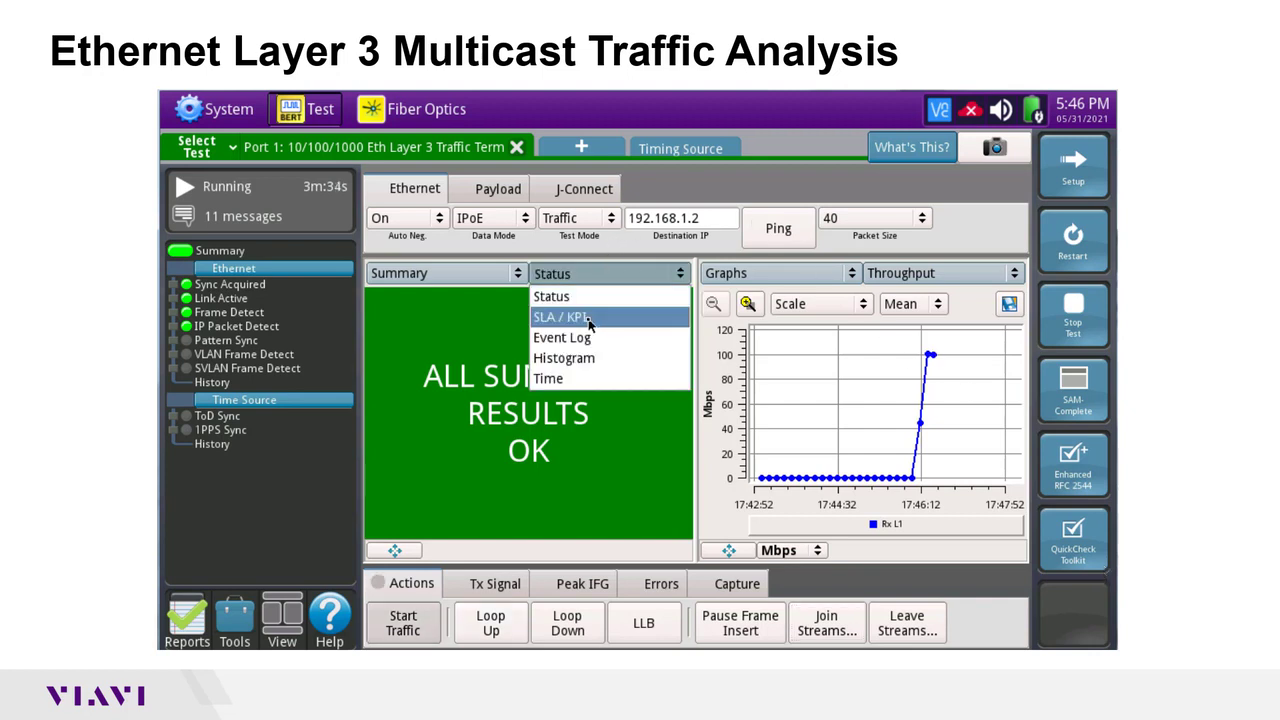
{"action": "left_click", "coordinate": [560, 316]}
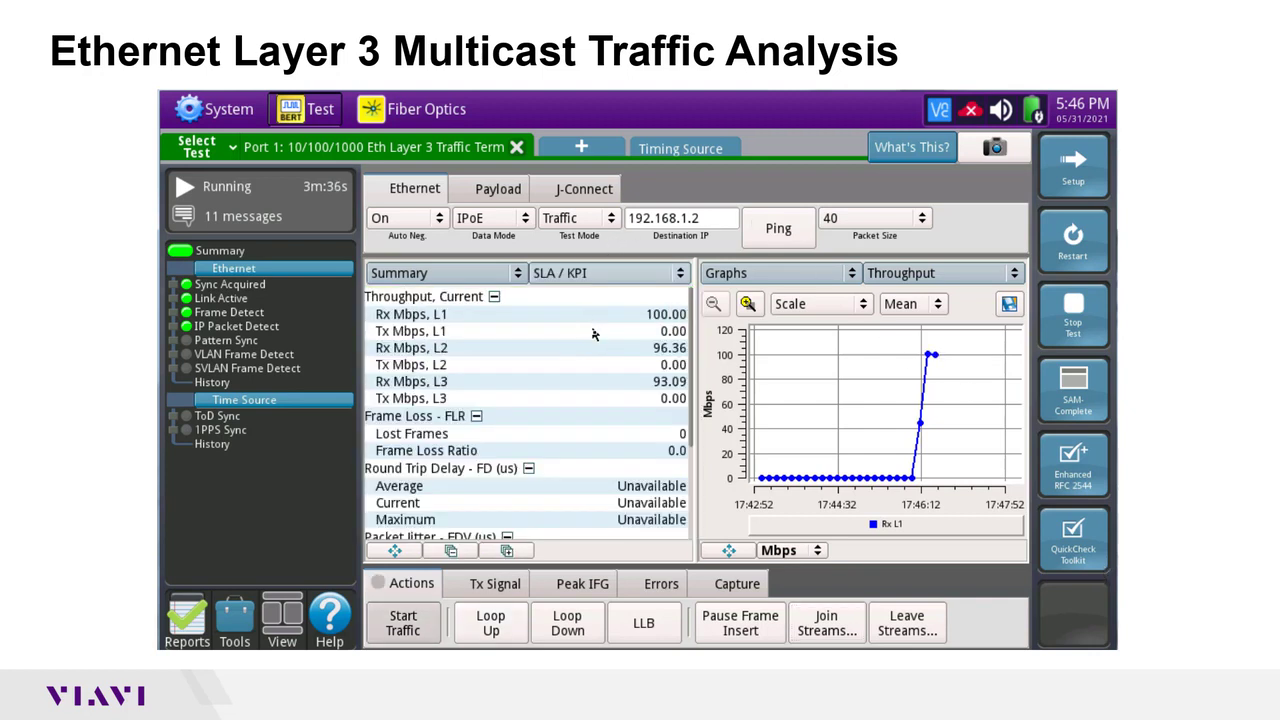
{"action": "mouse_move", "coordinate": [684, 452]}
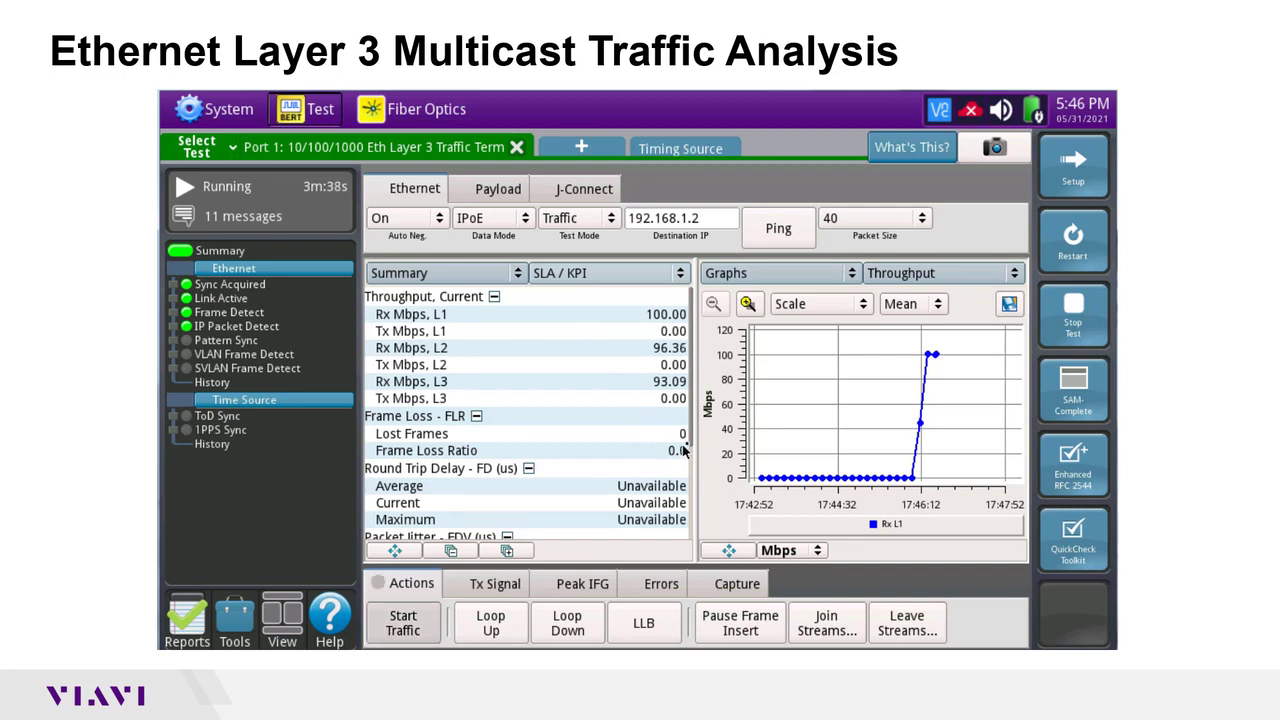
{"action": "scroll", "scroll_direction": "down", "scroll_amount": 3}
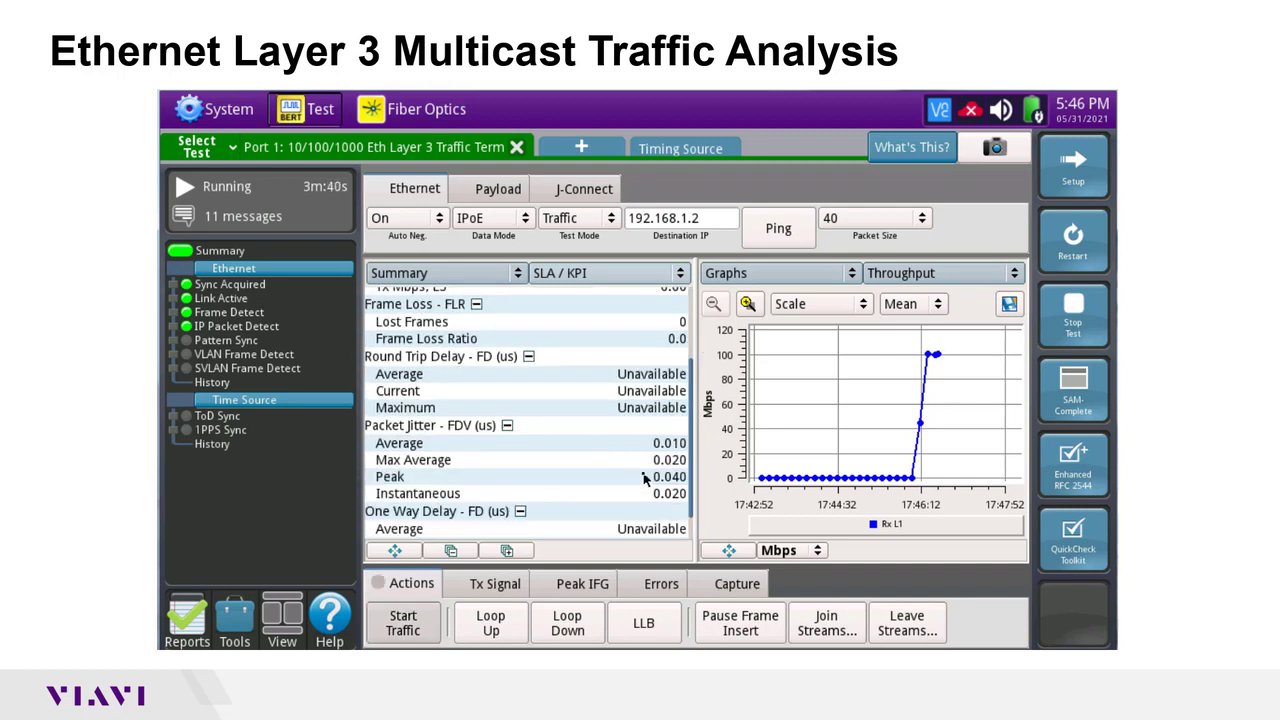
{"action": "scroll", "scroll_direction": "down", "scroll_amount": 3}
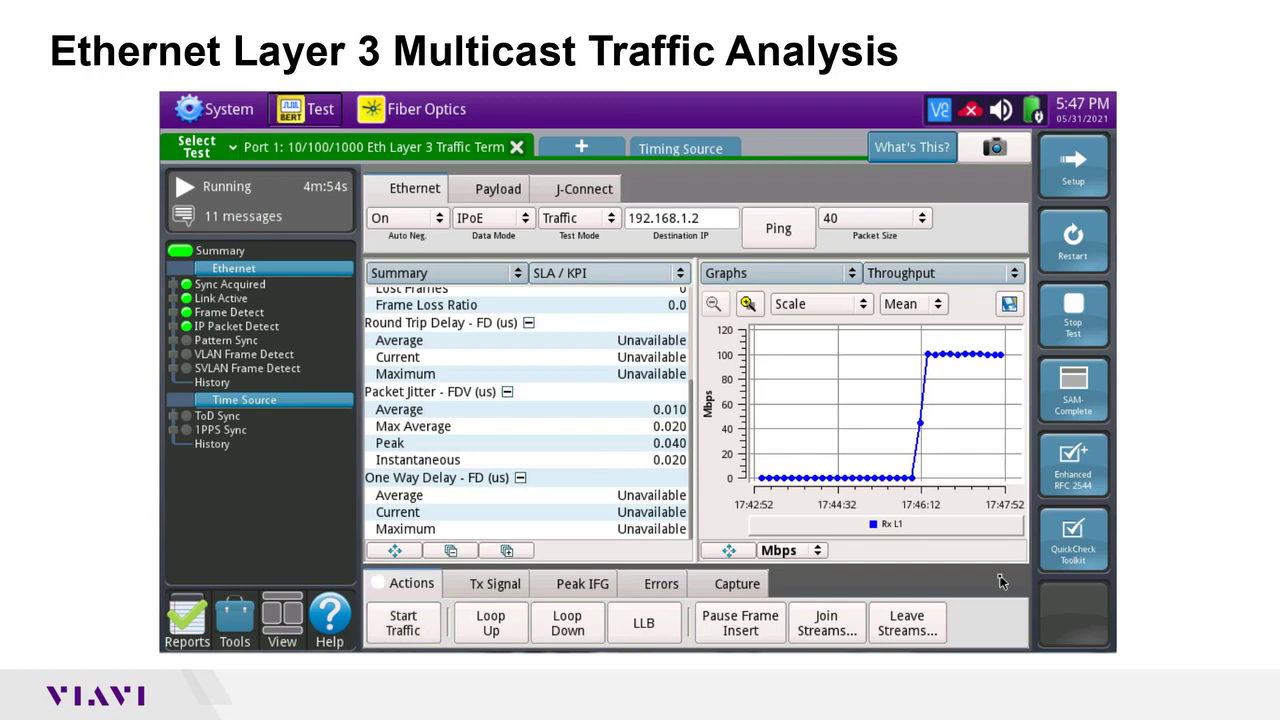
{"action": "mouse_move", "coordinate": [936, 628]}
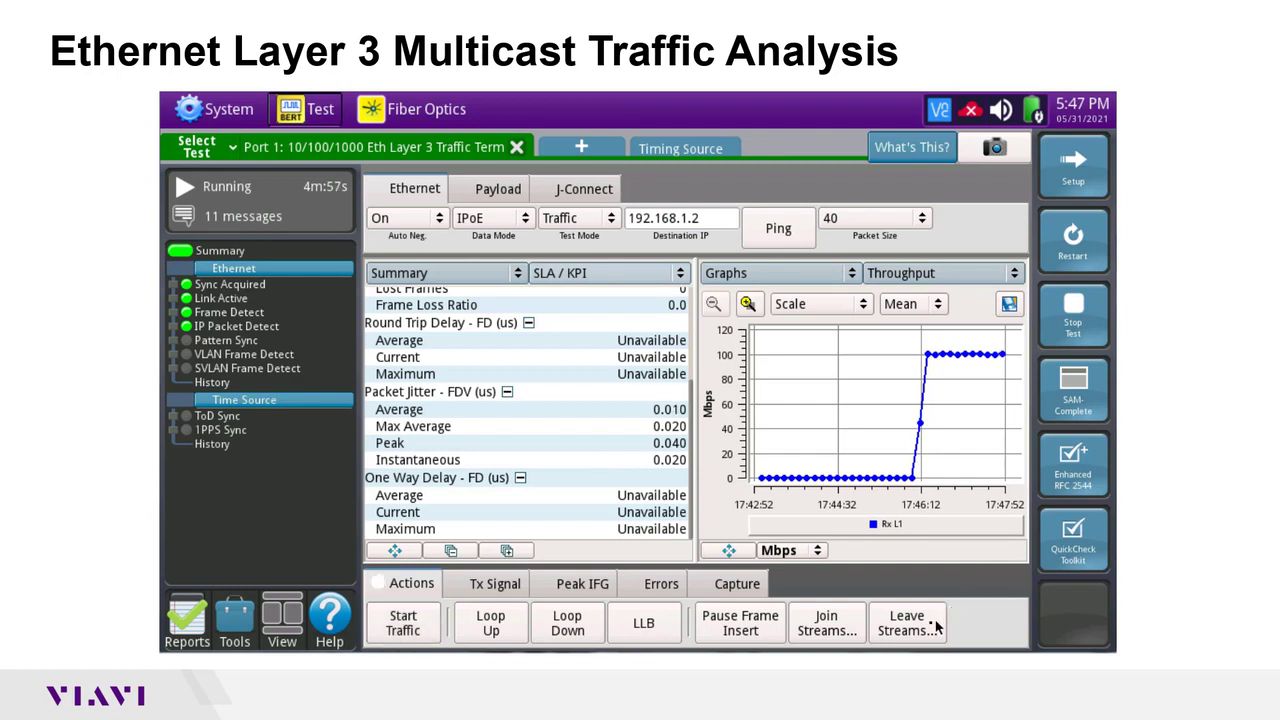
Leave Mcast_Group_1 (224.0.0.1) via Leave Streams, issuing IGMP leave requests
{"action": "left_click", "coordinate": [908, 622]}
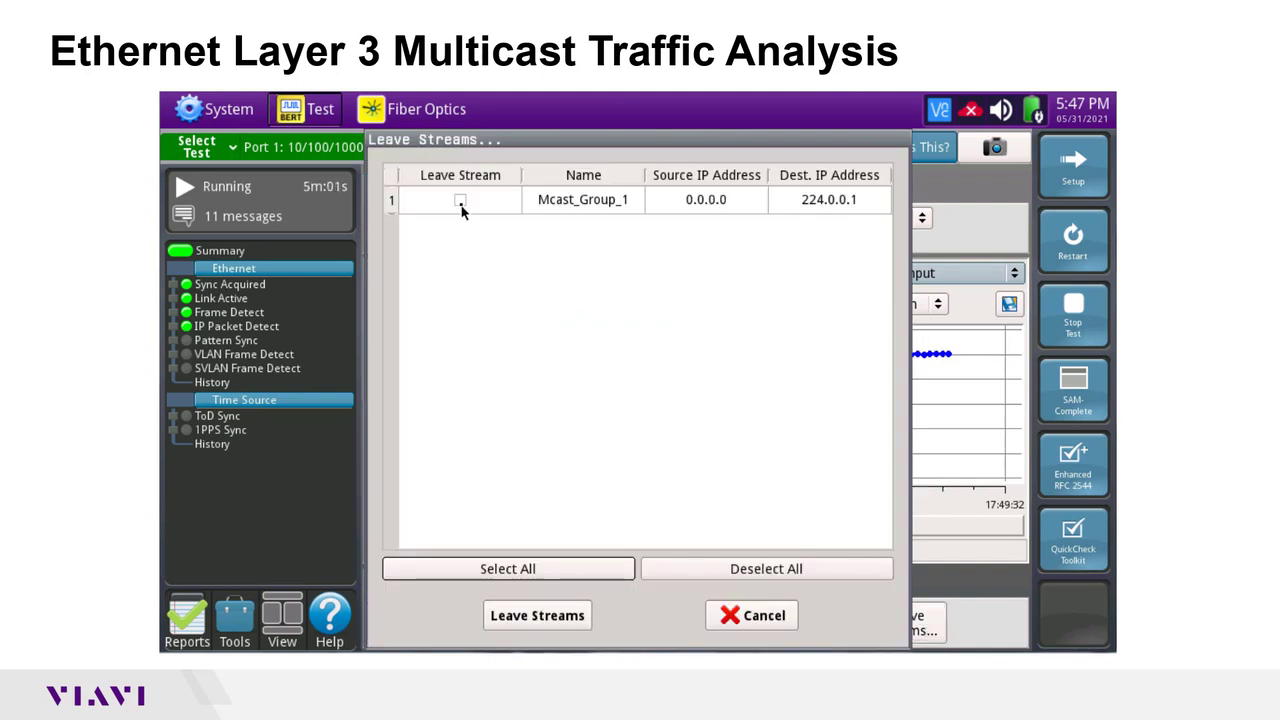
{"action": "left_click", "coordinate": [460, 200]}
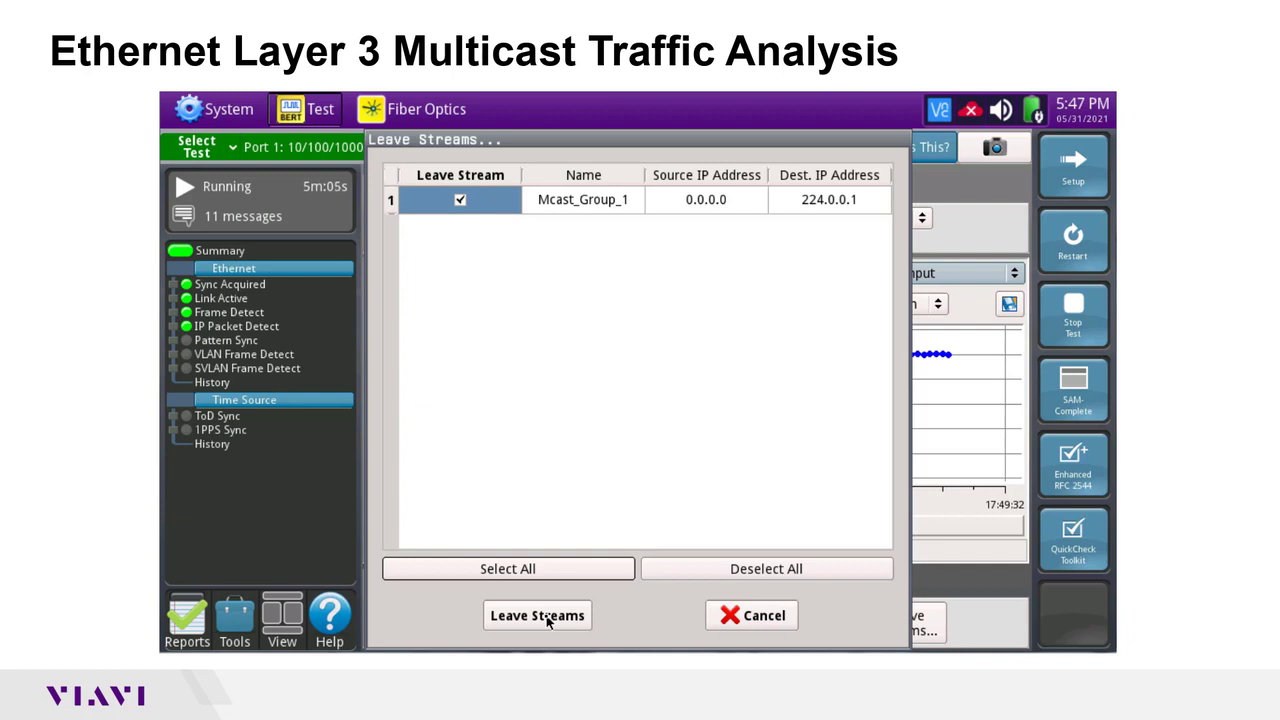
{"action": "left_click", "coordinate": [536, 616]}
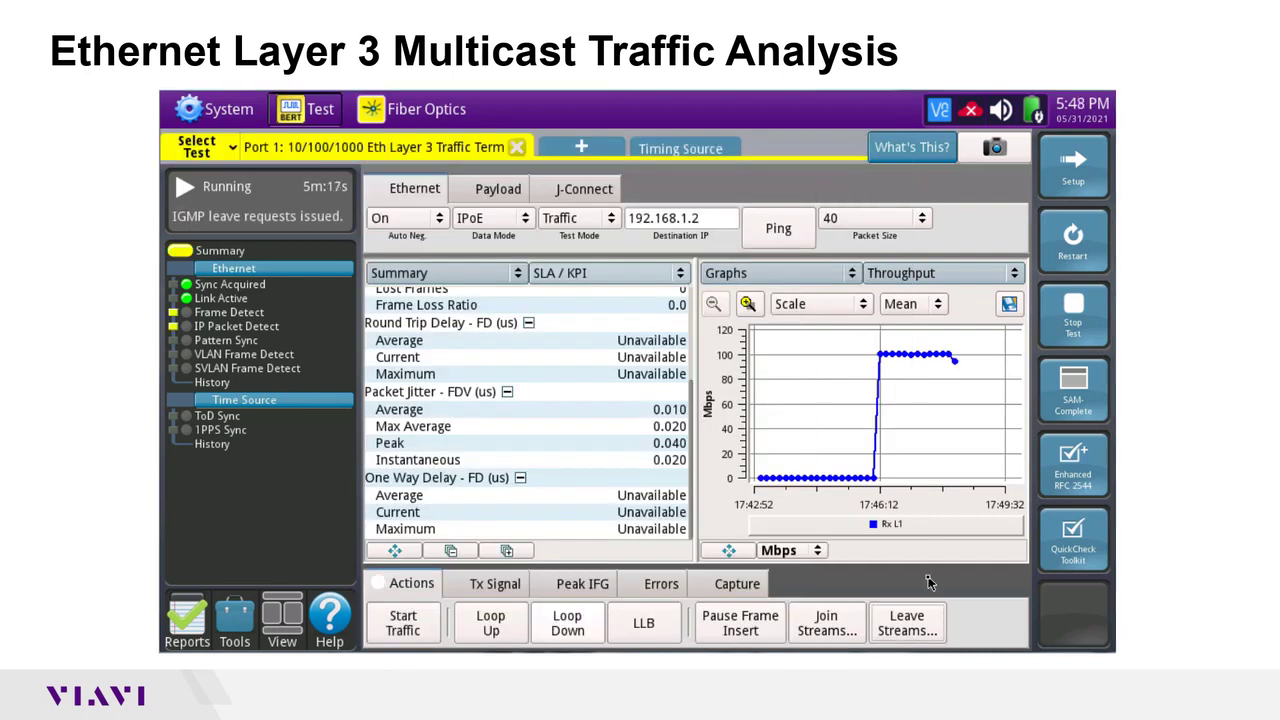